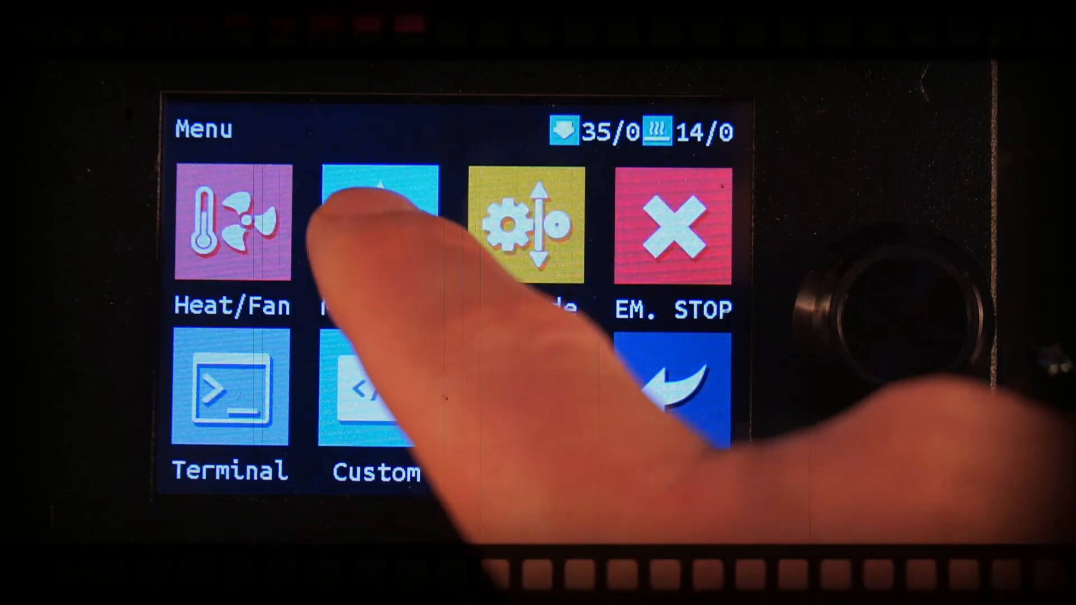
# Start adding a printer and browse the non-networked printer catalogue to the BIQU B1
pyautogui.click(378, 223)
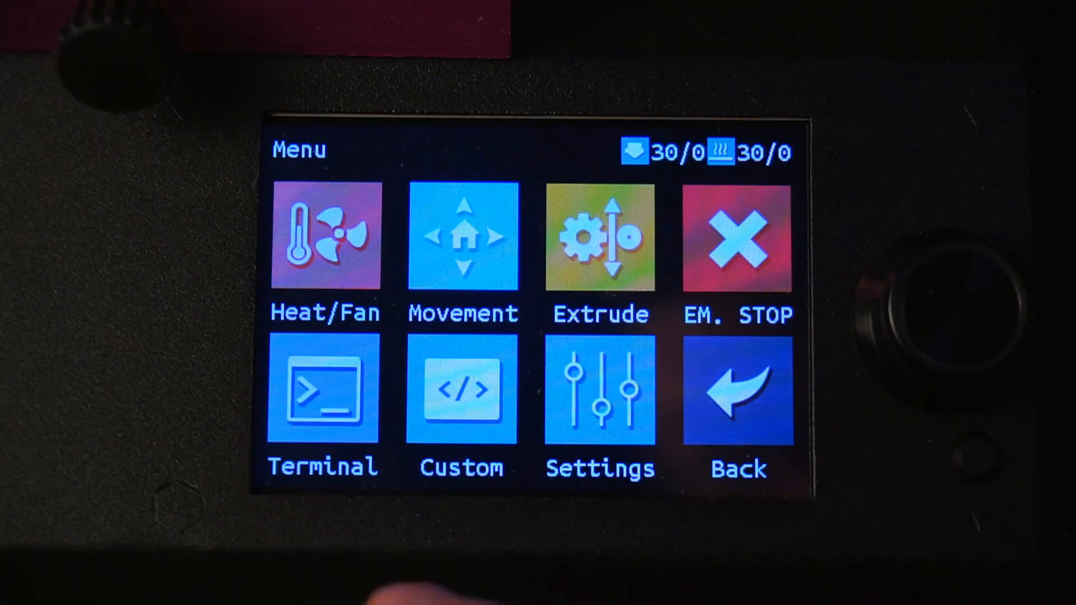
pyautogui.click(463, 236)
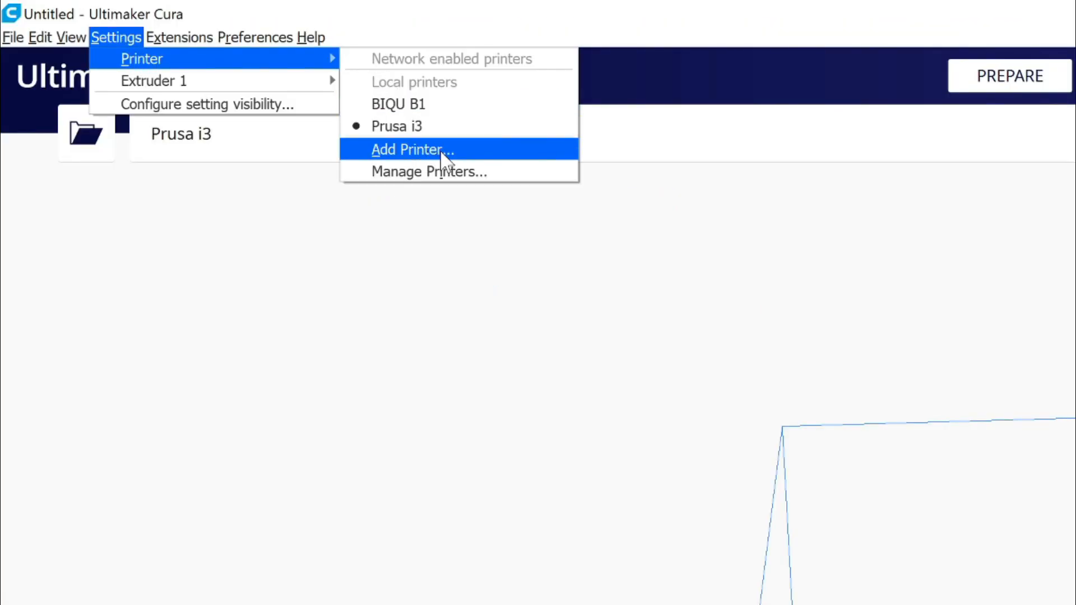
pyautogui.click(413, 150)
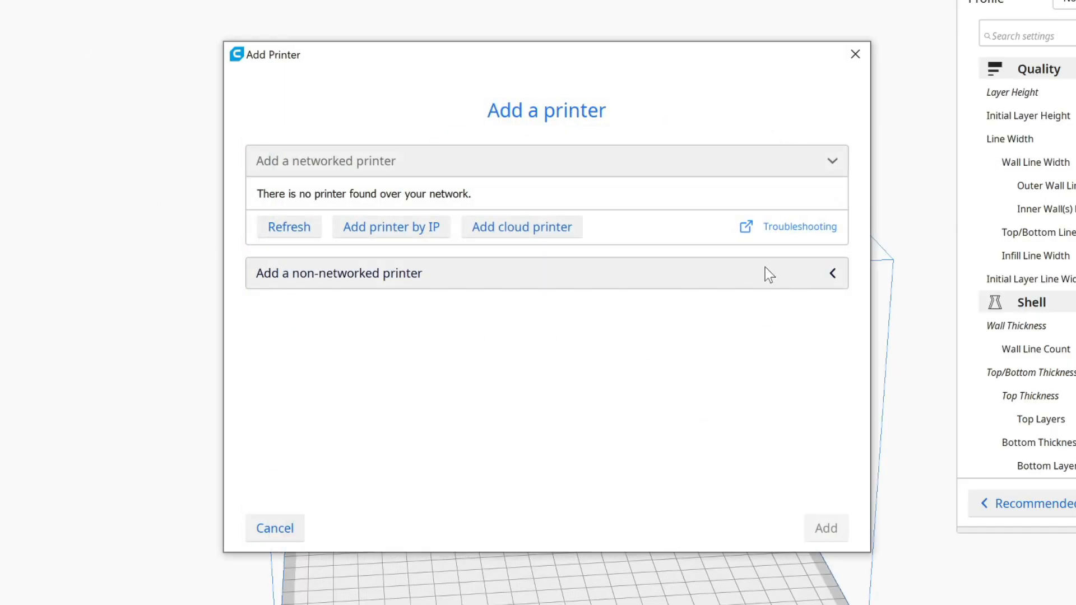
pyautogui.click(338, 273)
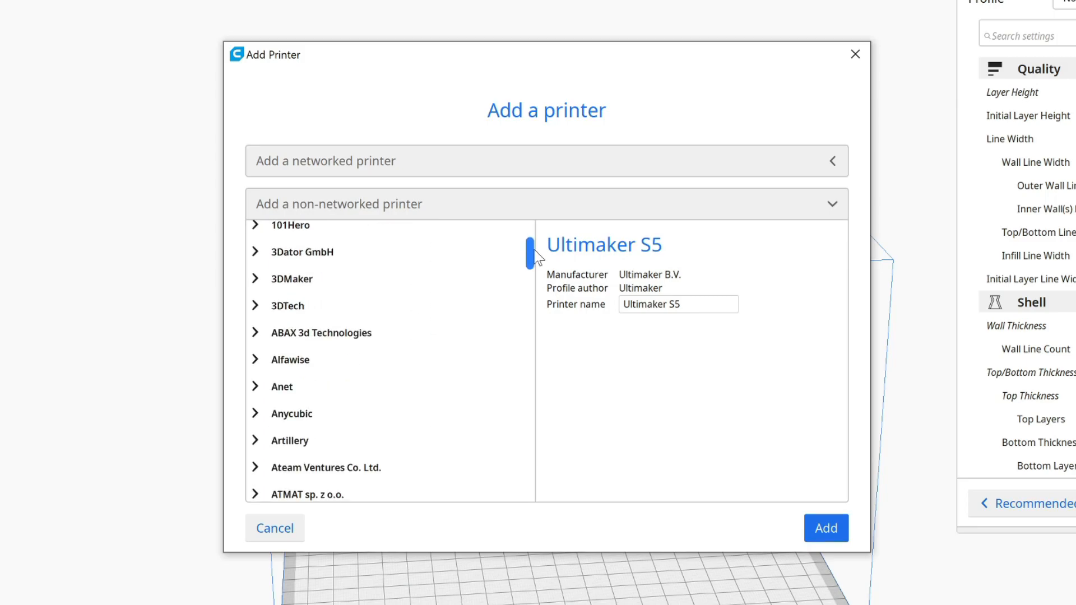
pyautogui.scroll(-3)
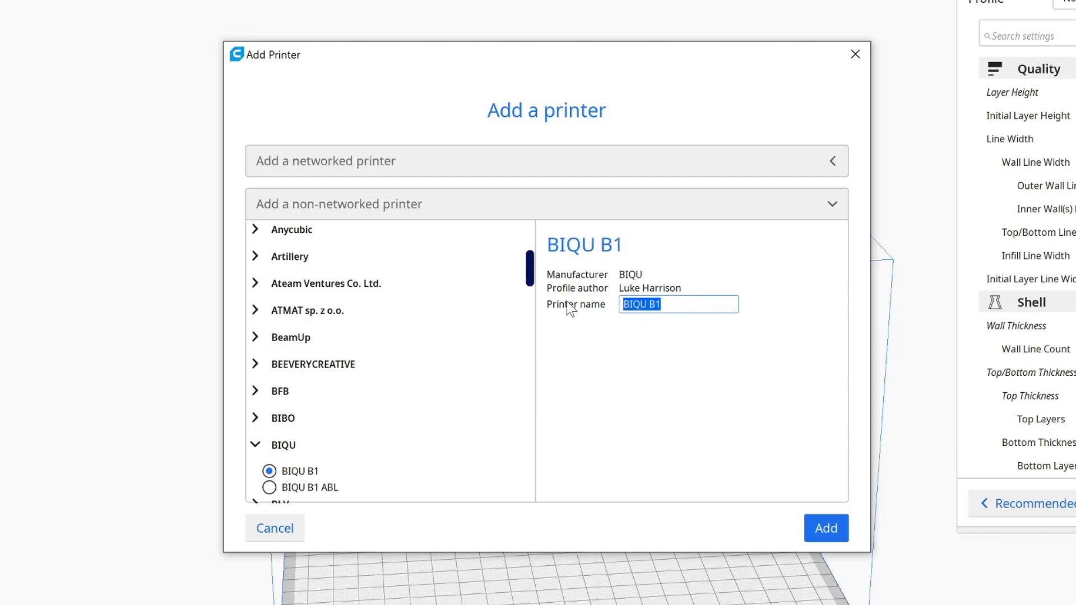
# Name the BIQU B1 'My Printer', add it and accept its machine settings
pyautogui.write('My Pri')
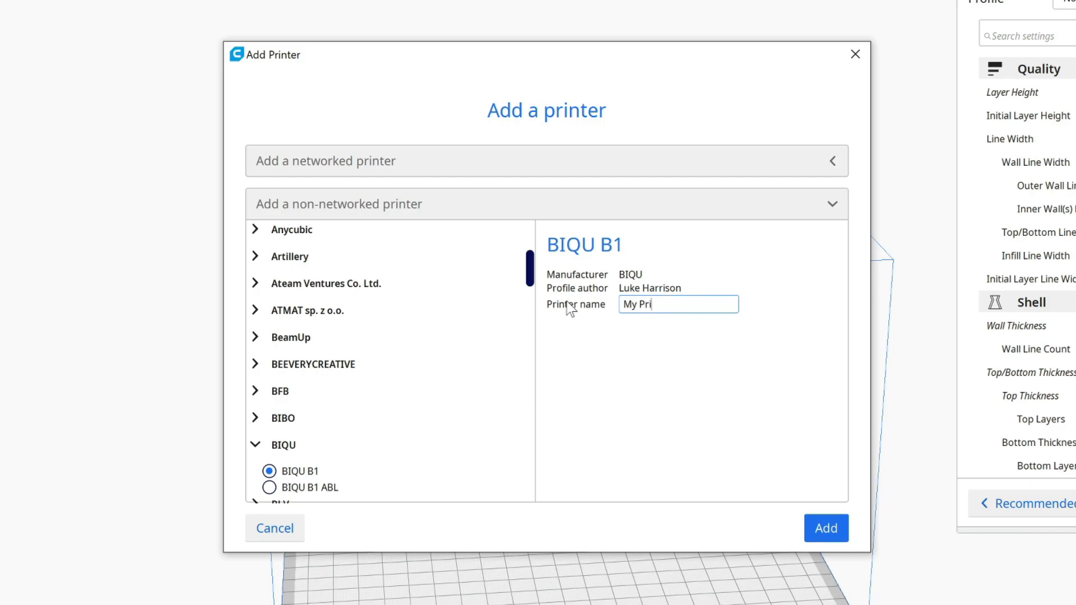
pyautogui.write('nter')
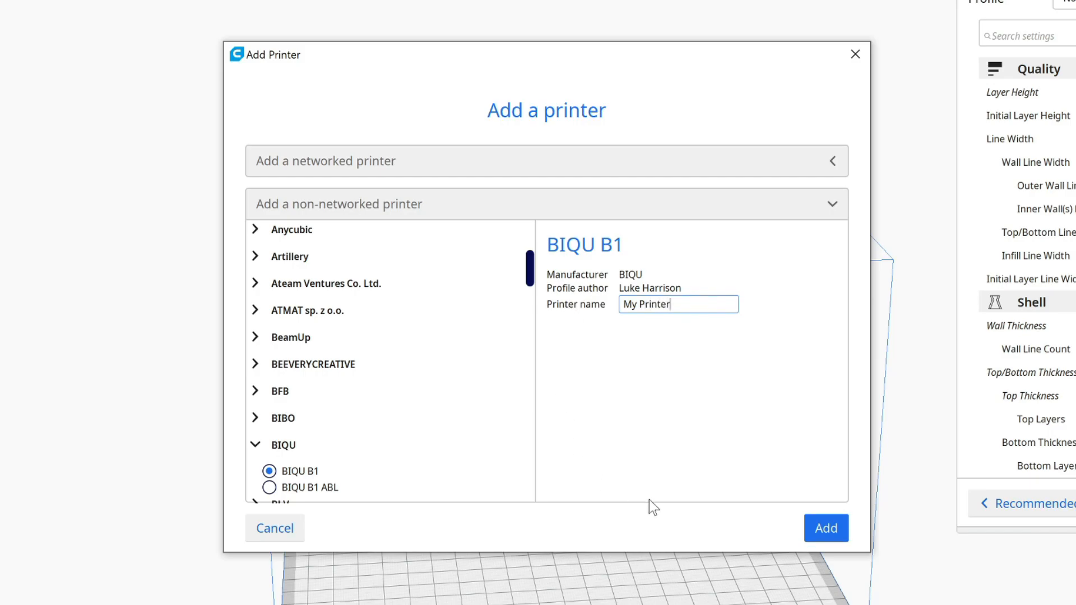
pyautogui.click(826, 528)
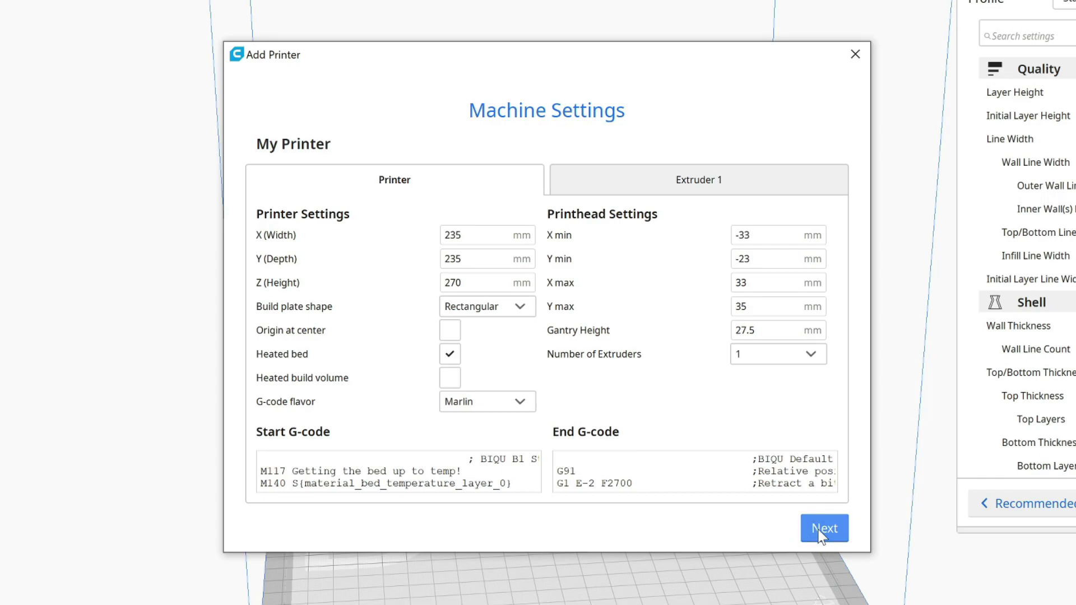
pyautogui.click(825, 528)
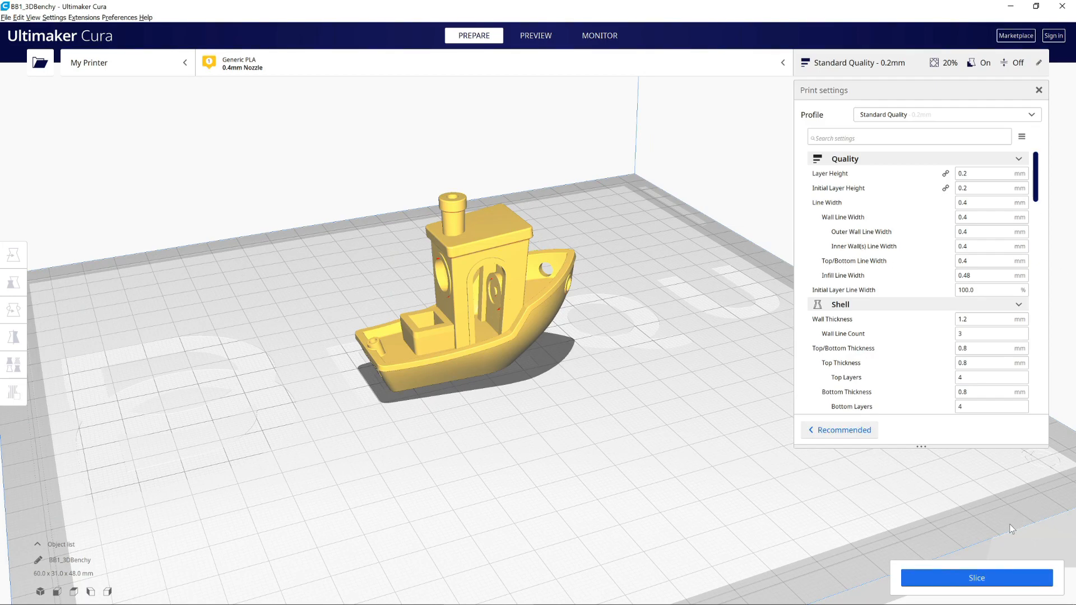
# Slice the Benchy (1 h 47 min, 12 g) and inspect it in the layer preview
pyautogui.click(976, 578)
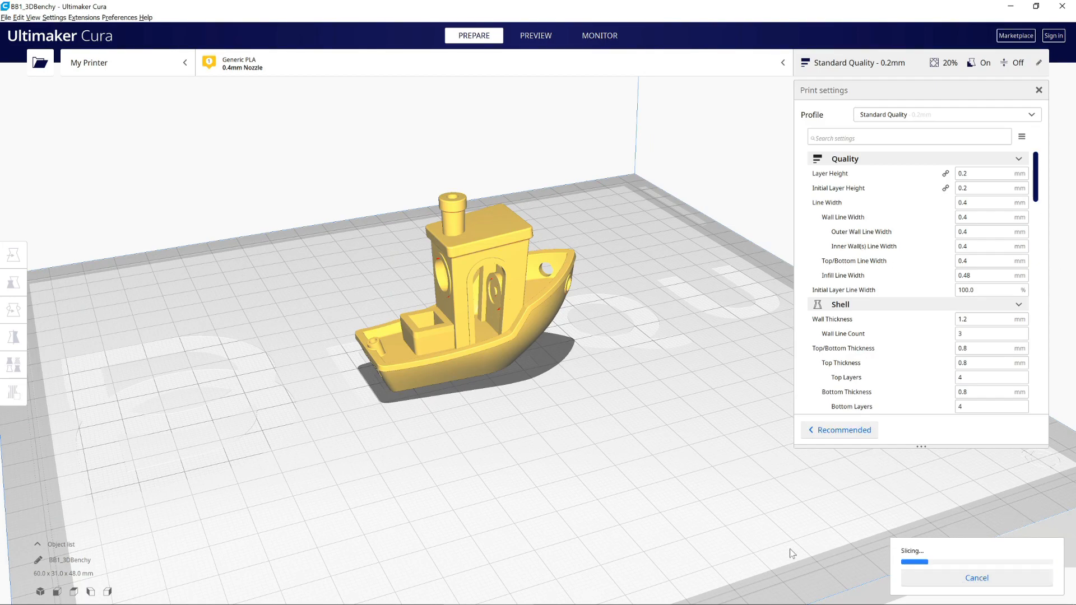
pyautogui.scroll(-3)
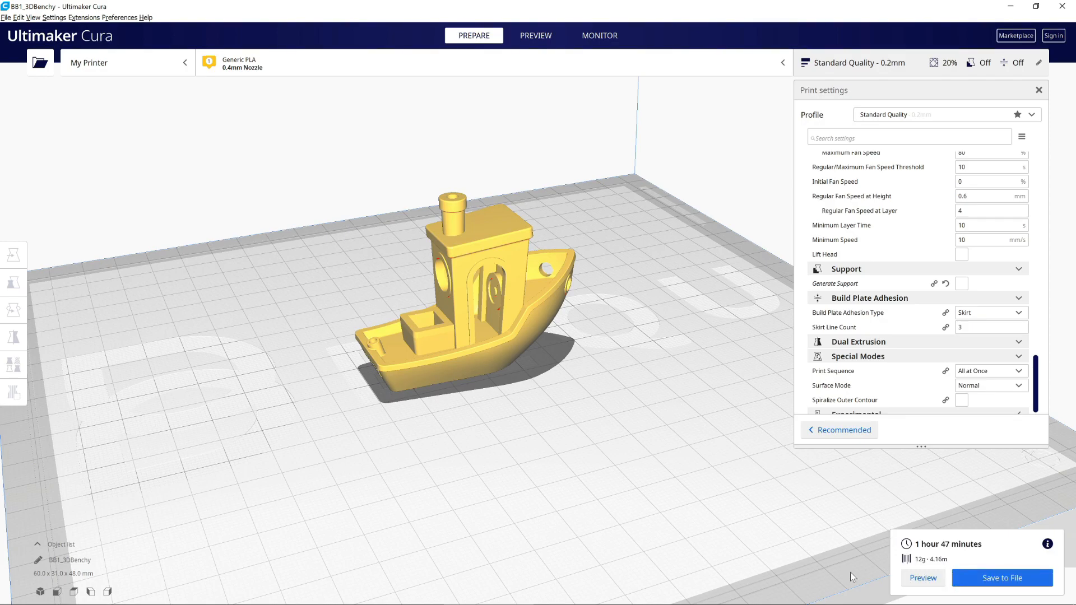
pyautogui.click(536, 35)
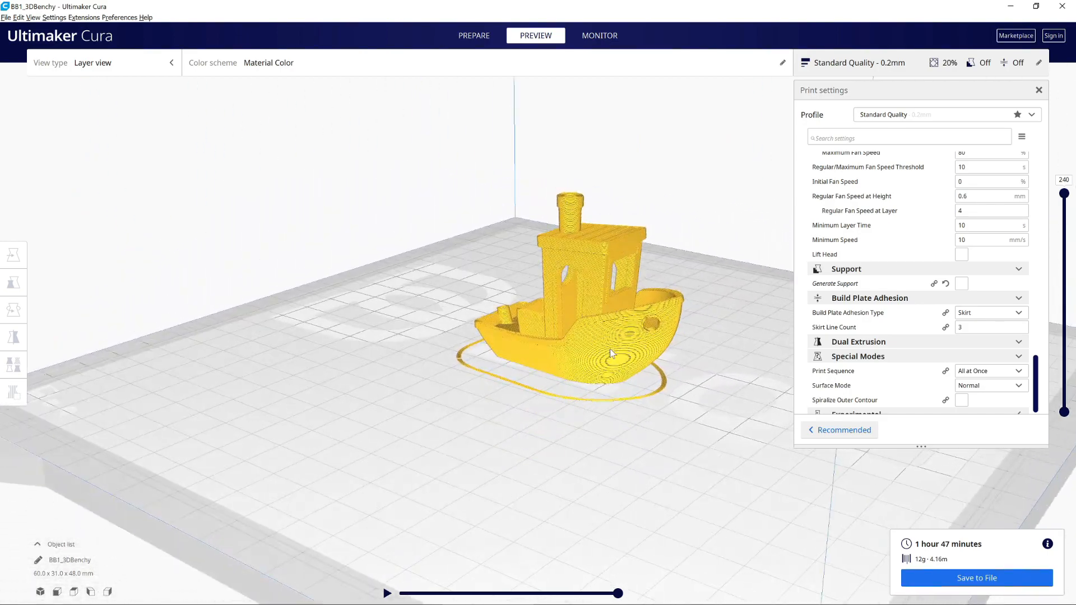
pyautogui.moveTo(611, 353); pyautogui.dragTo(559, 410)
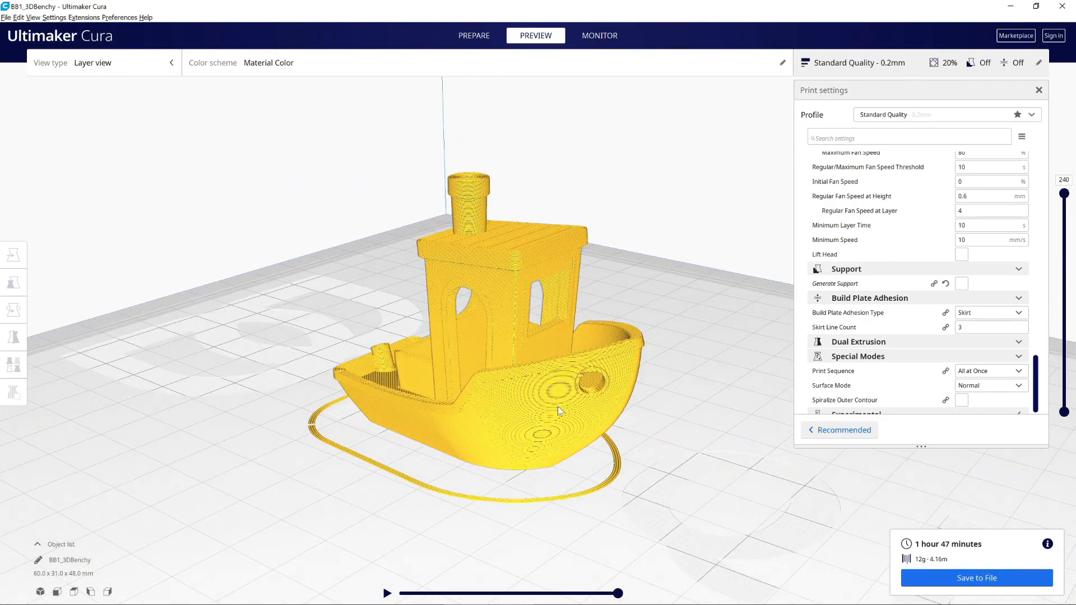